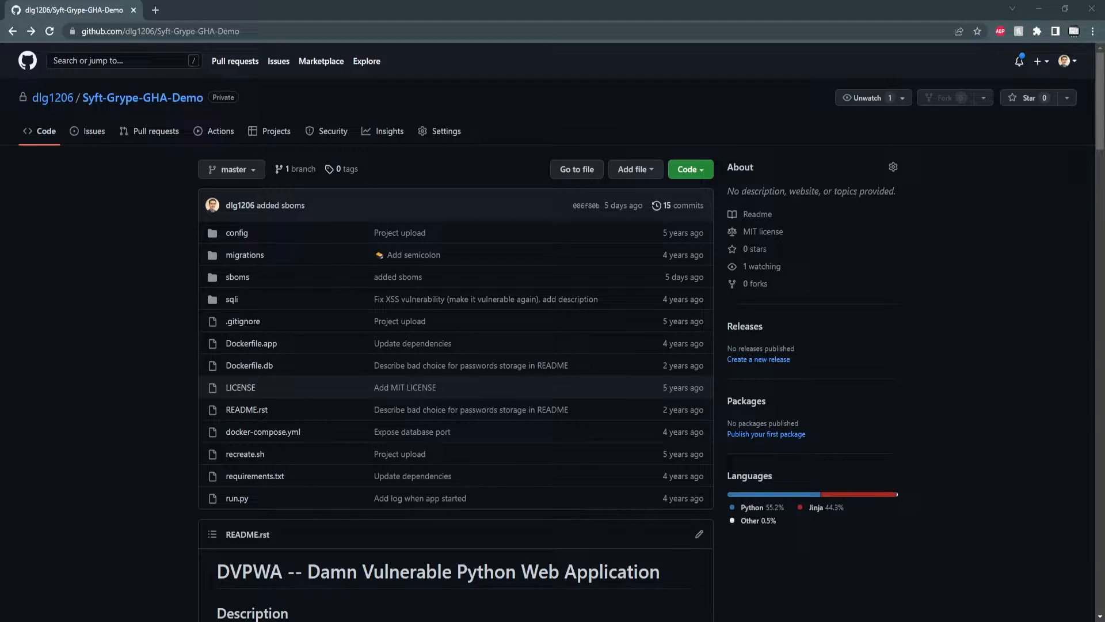
# - Create a new file named .github/workflows/syft.yml via Add file > Create new file
pyautogui.click(634, 169)
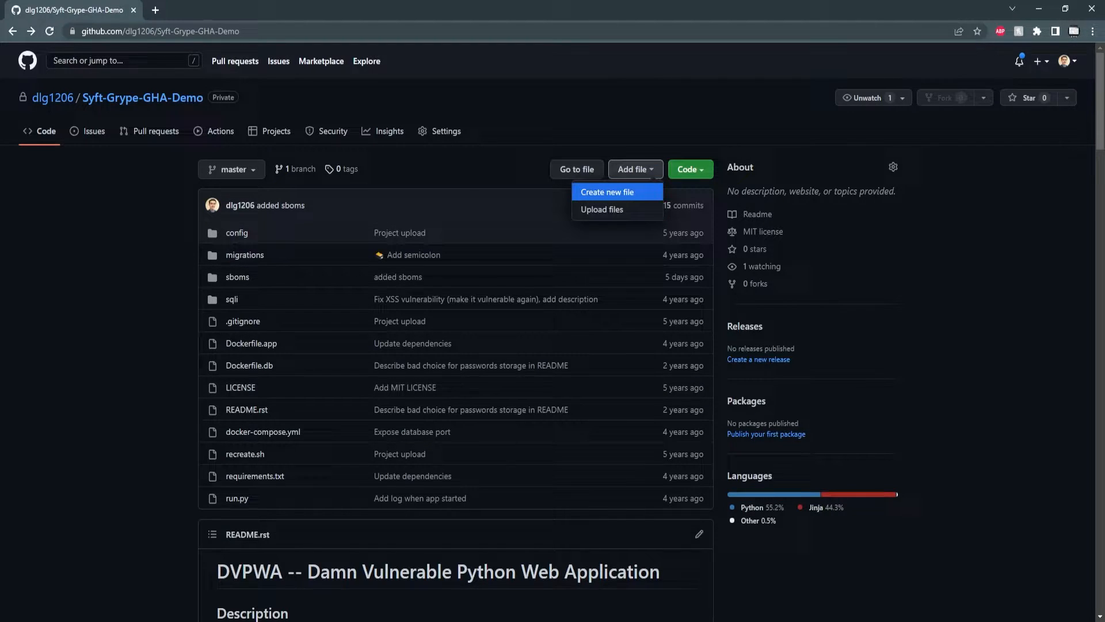
pyautogui.click(607, 192)
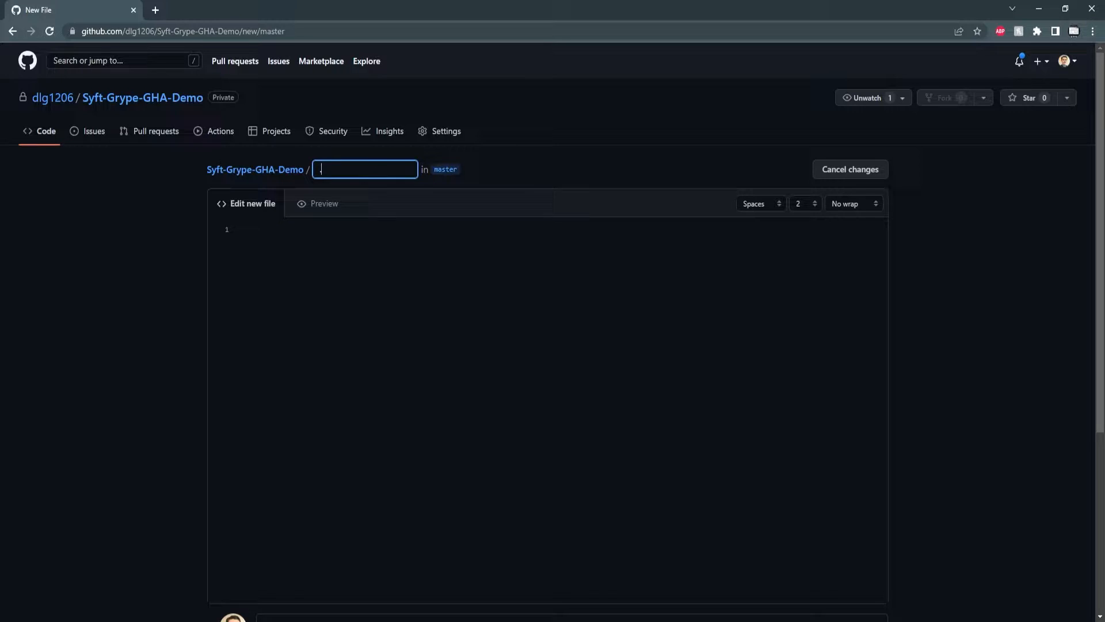
pyautogui.write('.github')
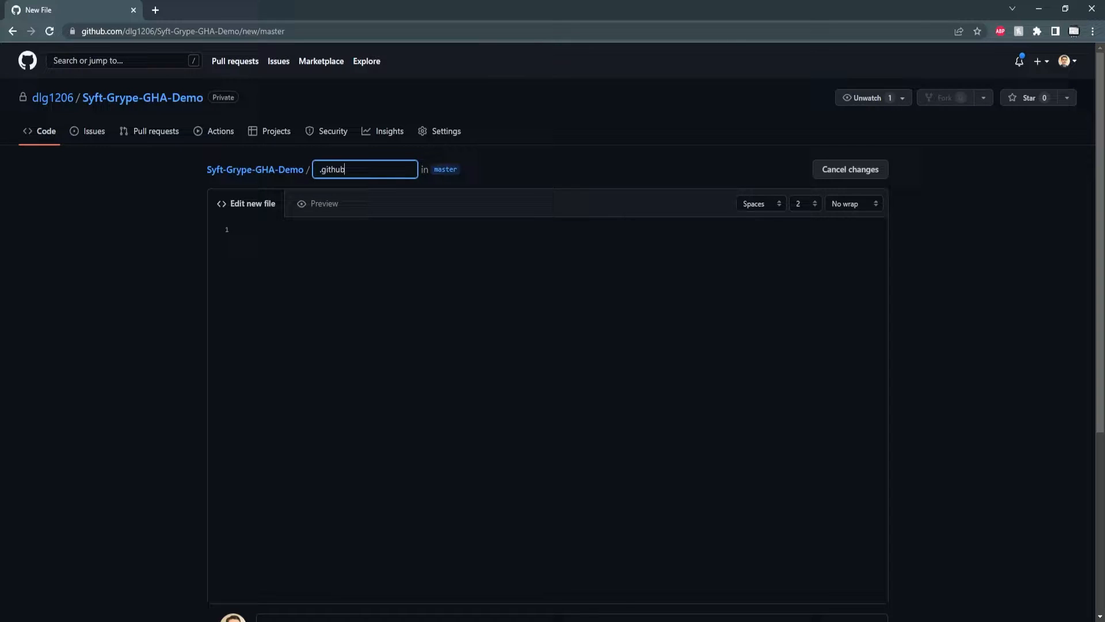
pyautogui.write('workf')
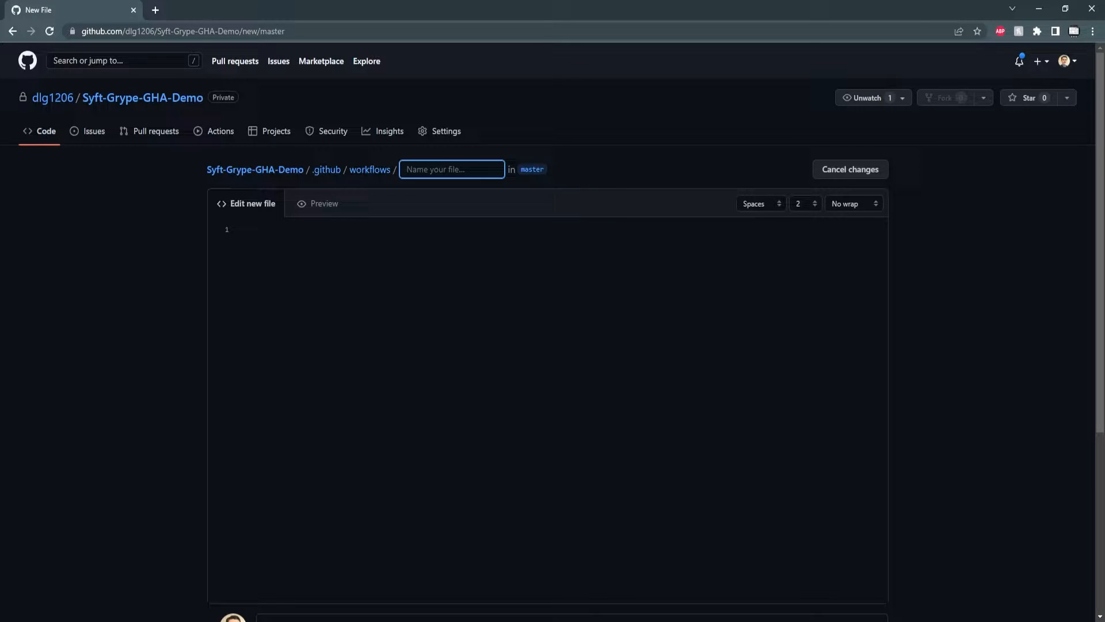
pyautogui.write('syft.y')
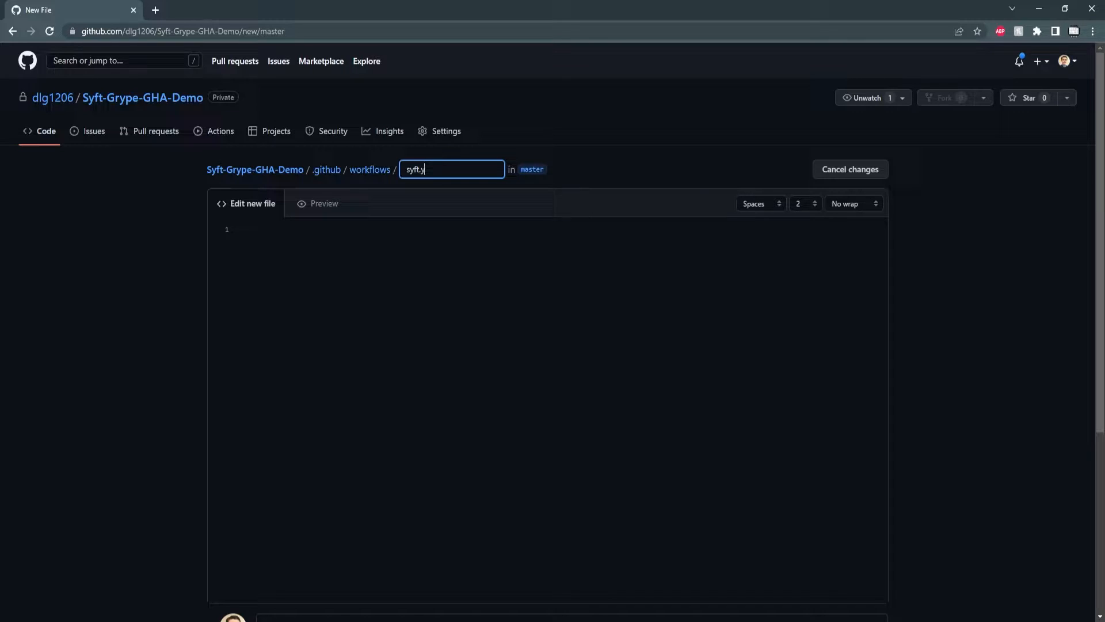
pyautogui.write('ml')
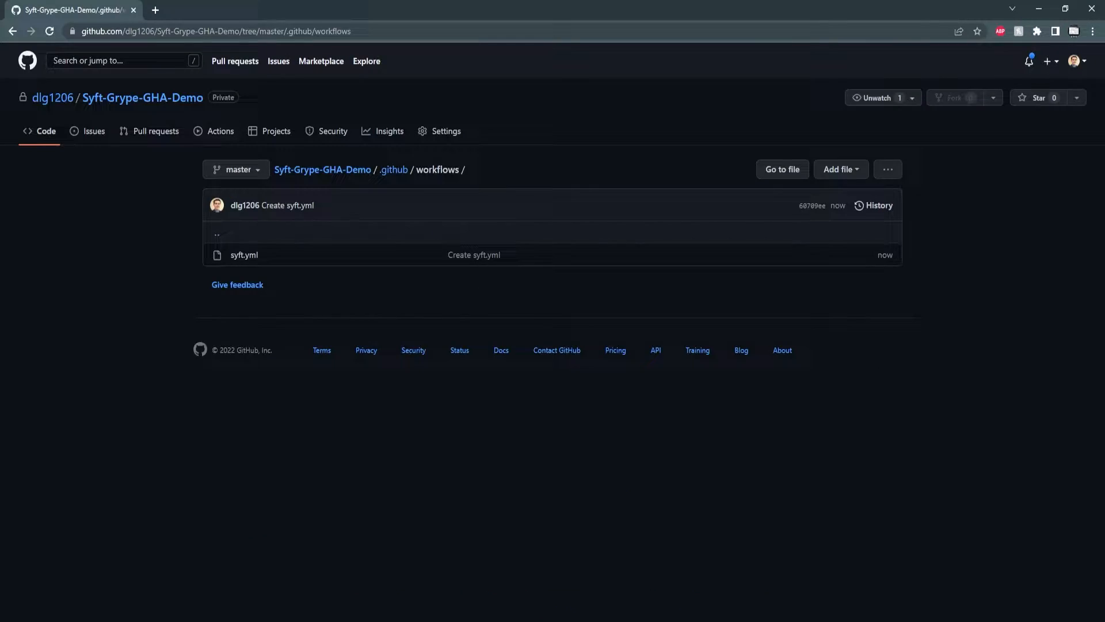
# - Open the Actions run triggered by the syft.yml commit
pyautogui.click(221, 131)
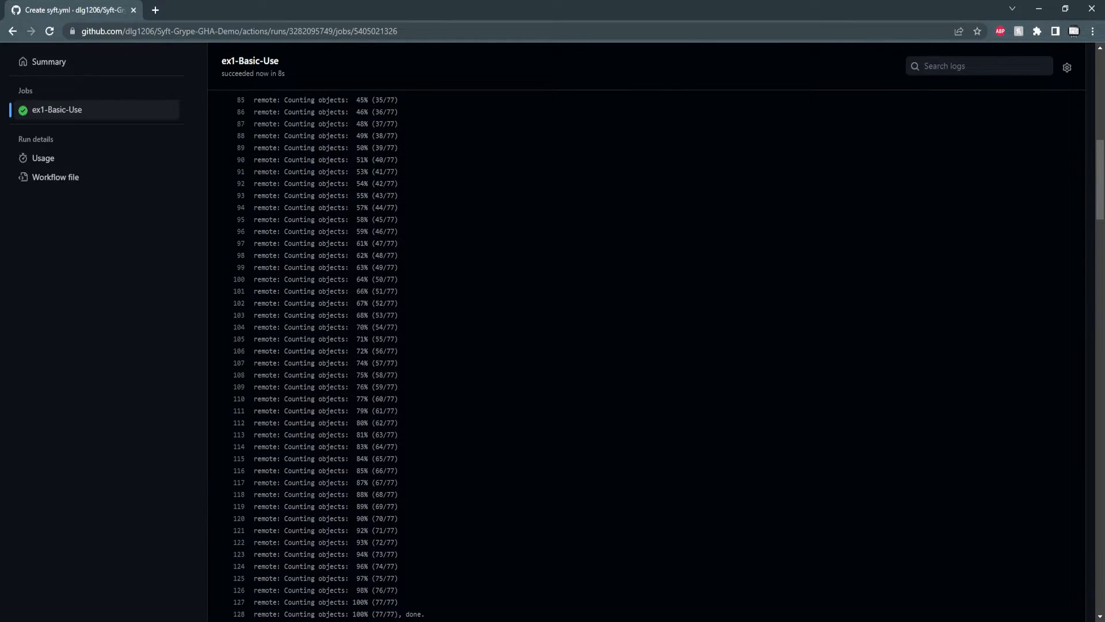
# - View the Create syft.yml run summary down to its SPDX SBOM artifact
pyautogui.click(48, 62)
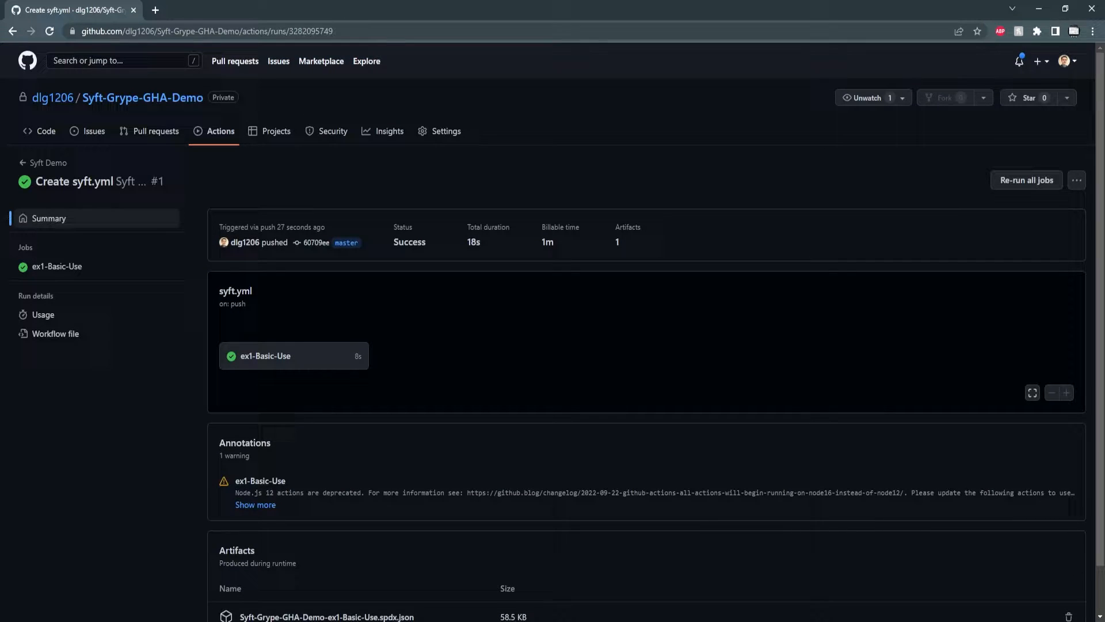
pyautogui.scroll(-3)
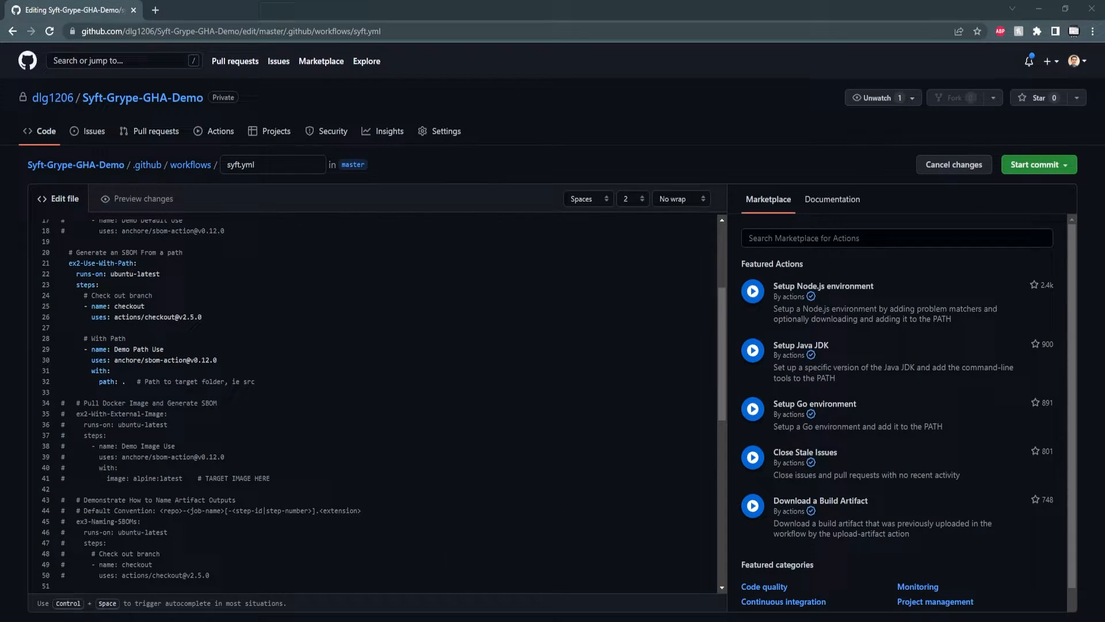
# - Commit the ex2-Use-With-Path syft.yml edit and open a run from the Syft Demo list
pyautogui.click(1033, 164)
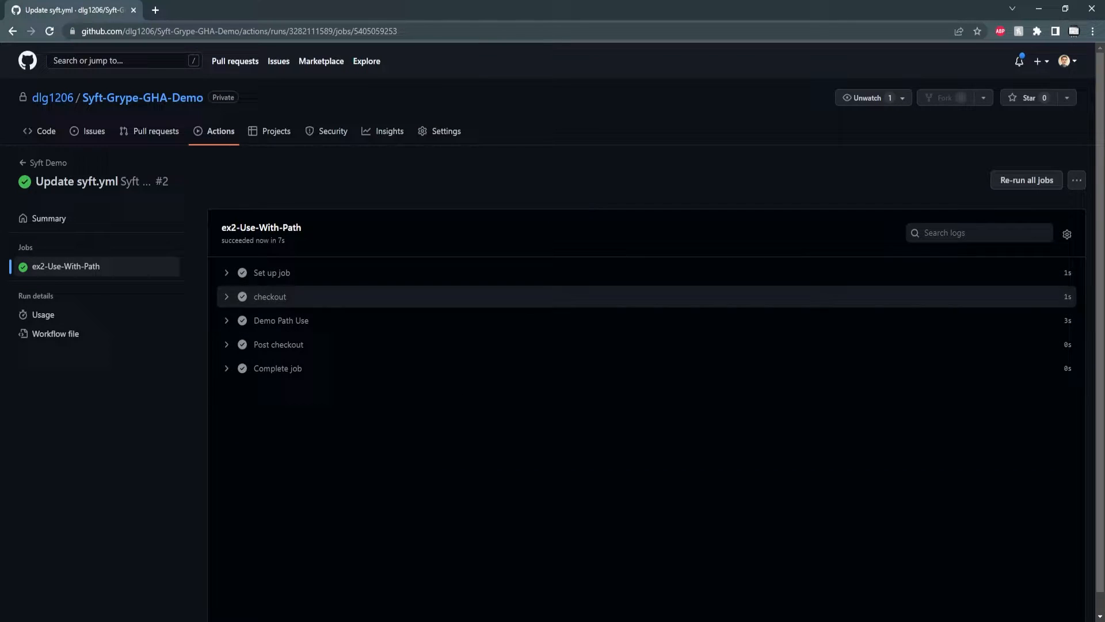
pyautogui.click(48, 163)
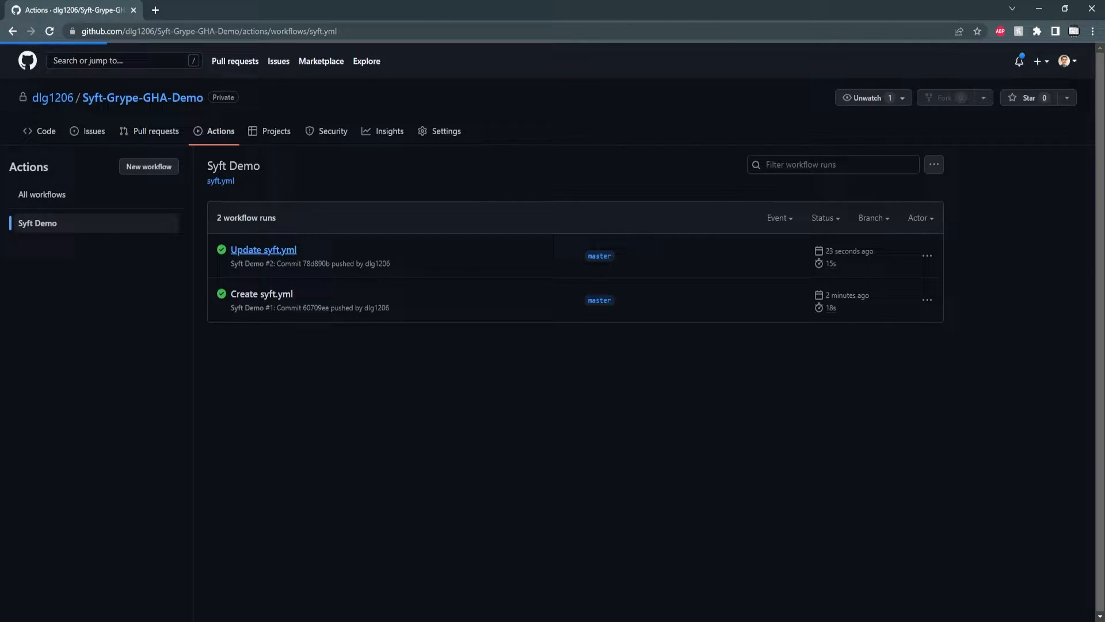
pyautogui.click(263, 249)
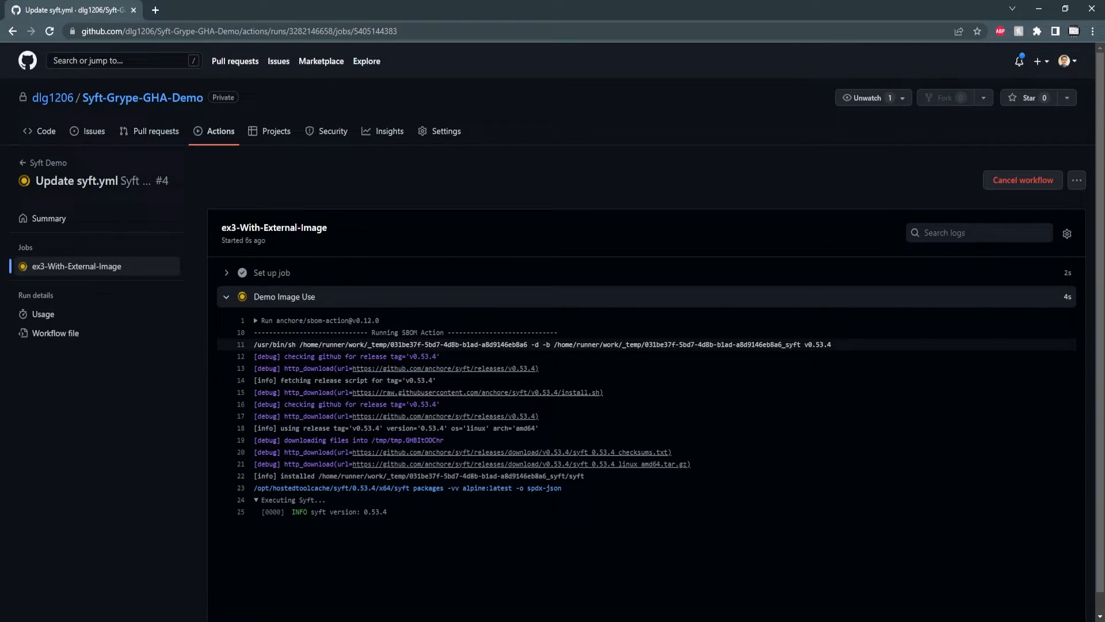
# - Scroll the ex3-With-External-Image job log, then open run #4's summary
pyautogui.scroll(-3)
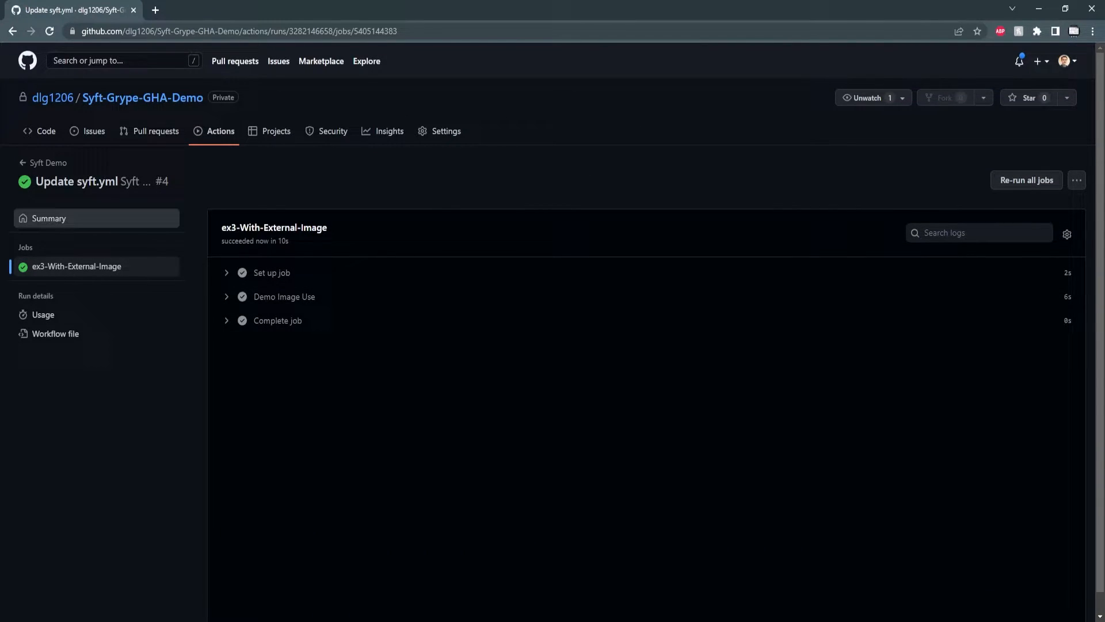
pyautogui.click(49, 217)
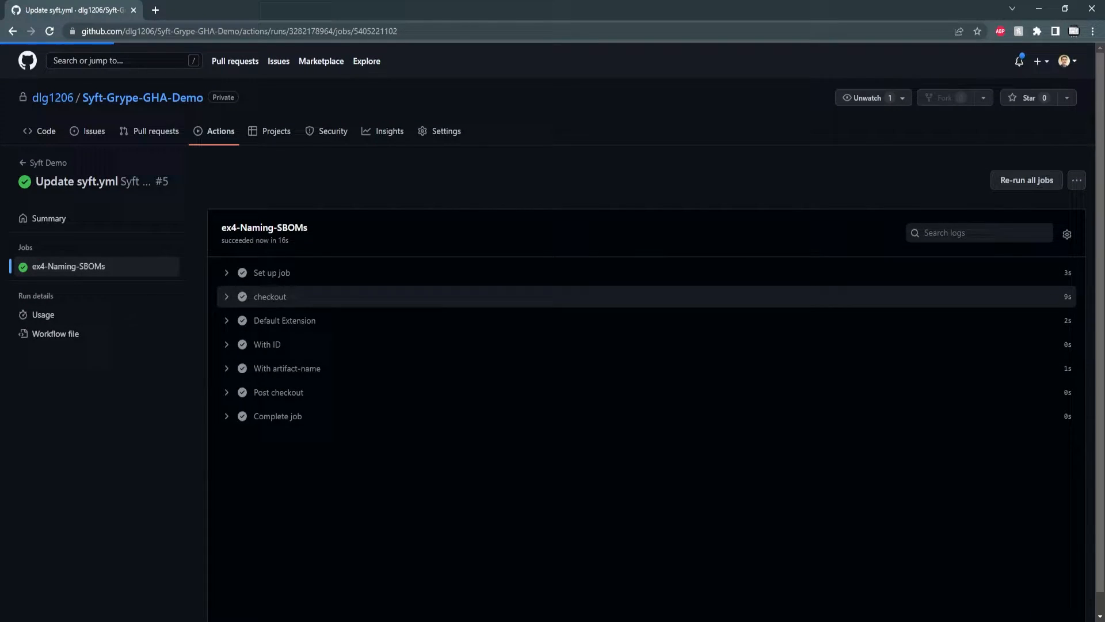
# - Open run #5's summary listing the three ex4-Naming-SBOMs artifacts
pyautogui.click(48, 218)
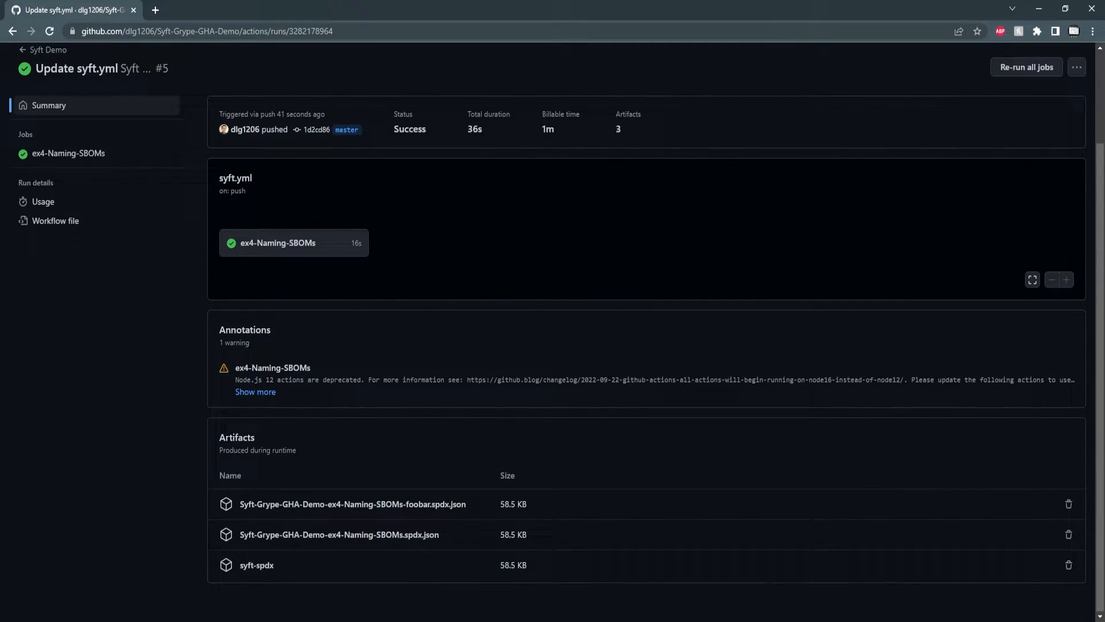
pyautogui.moveTo(338, 535)
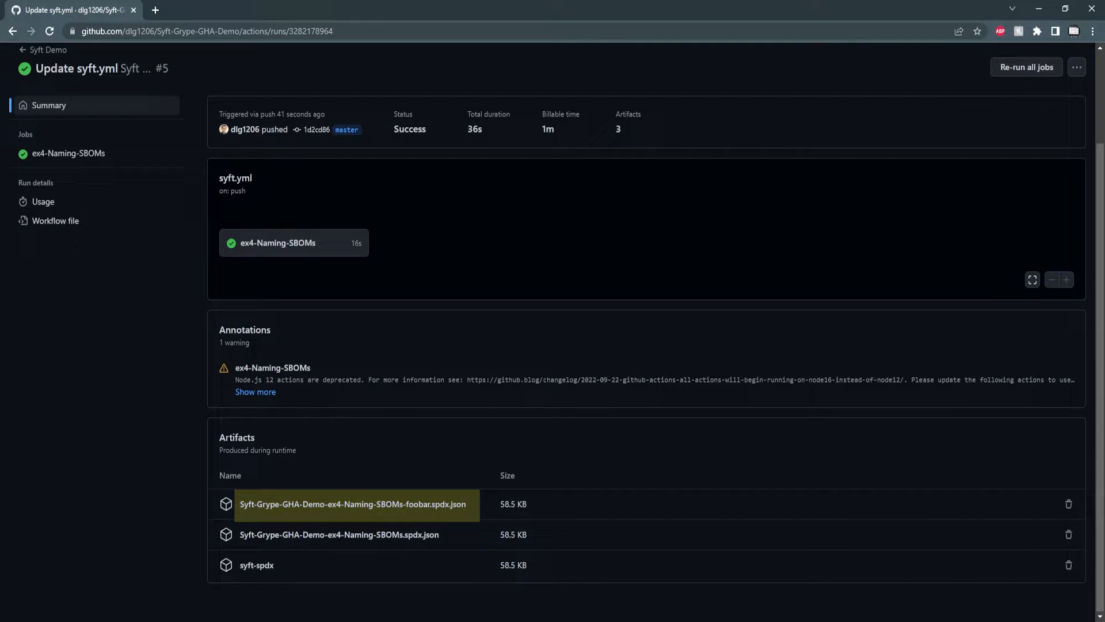
pyautogui.moveTo(256, 565)
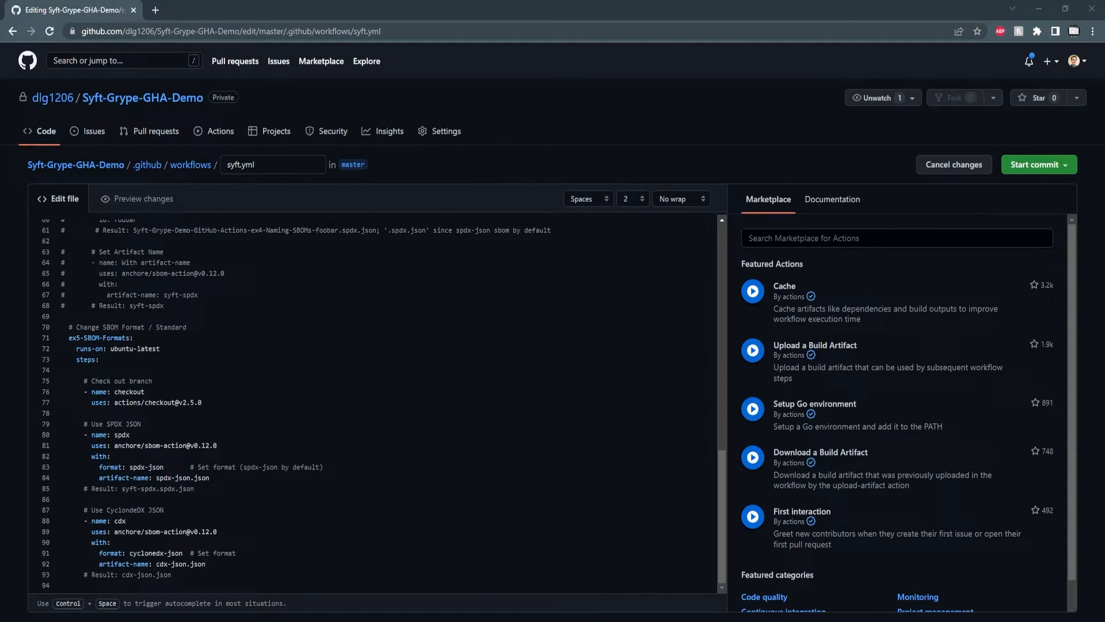
# - Enable the ex5-SBOM-Formats job for SPDX and CycloneDX JSON SBOMs in syft.yml
pyautogui.click(1034, 164)
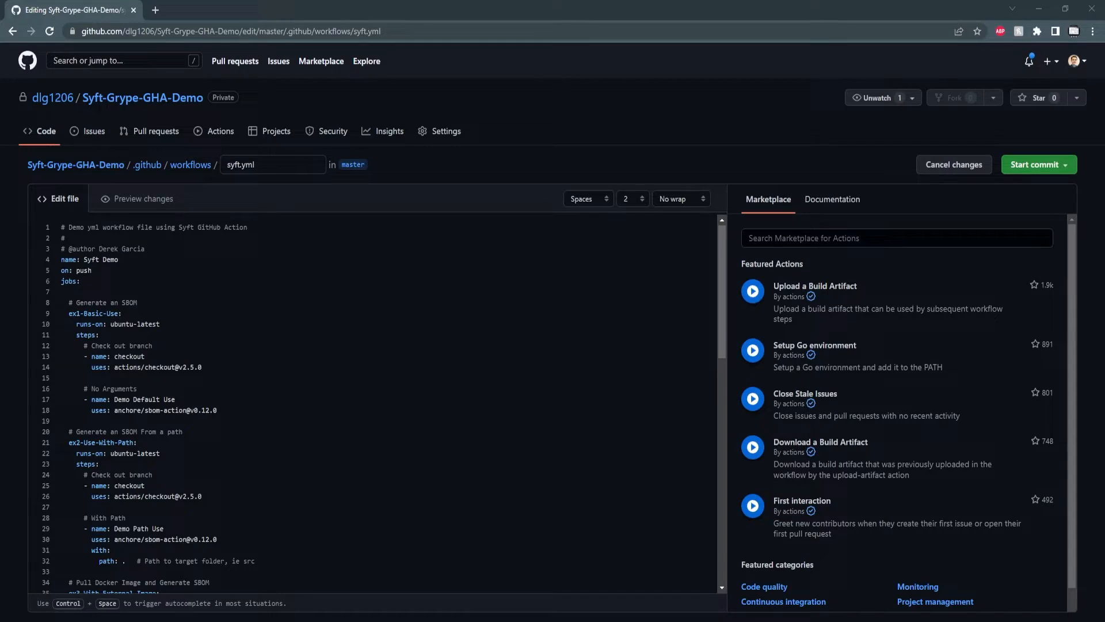
# - Commit syft.yml with all five jobs and scroll through run #7's results
pyautogui.click(1034, 164)
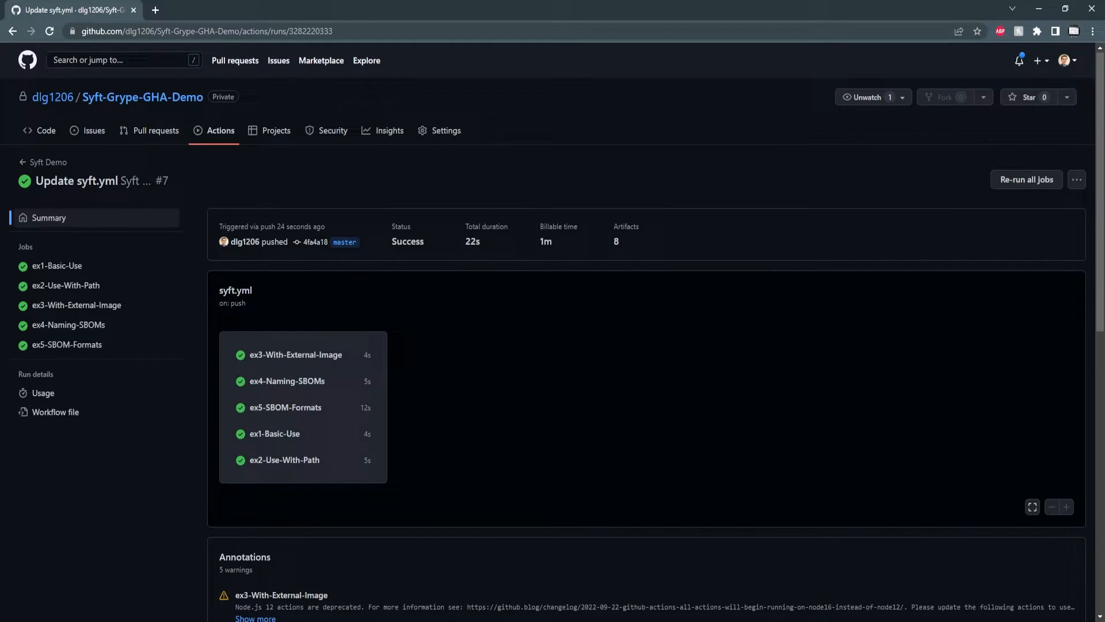
pyautogui.scroll(-3)
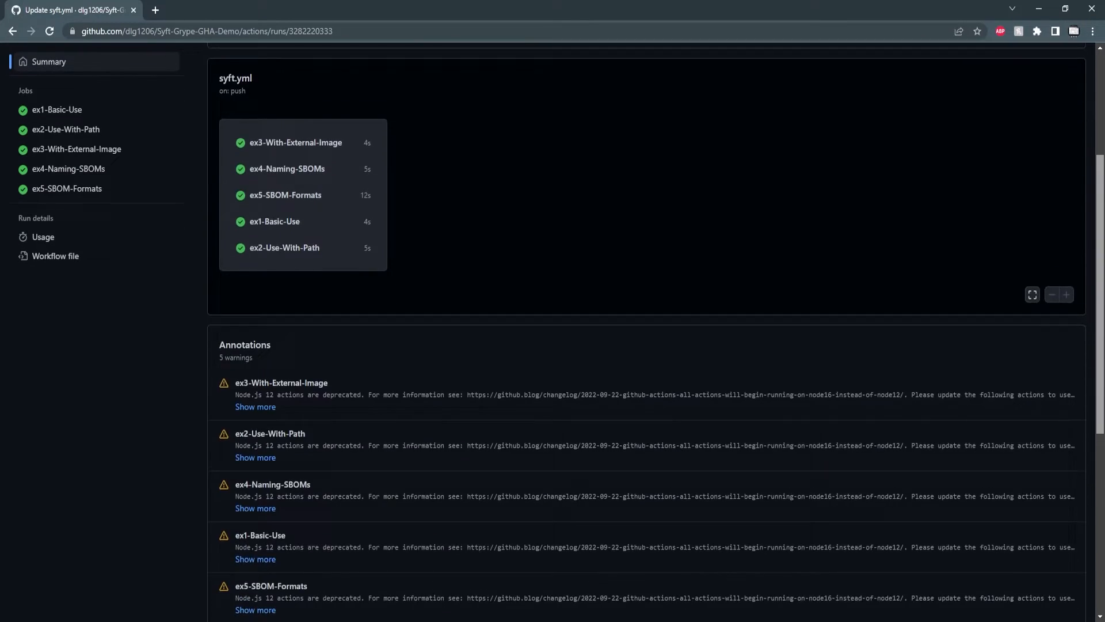
pyautogui.scroll(-3)
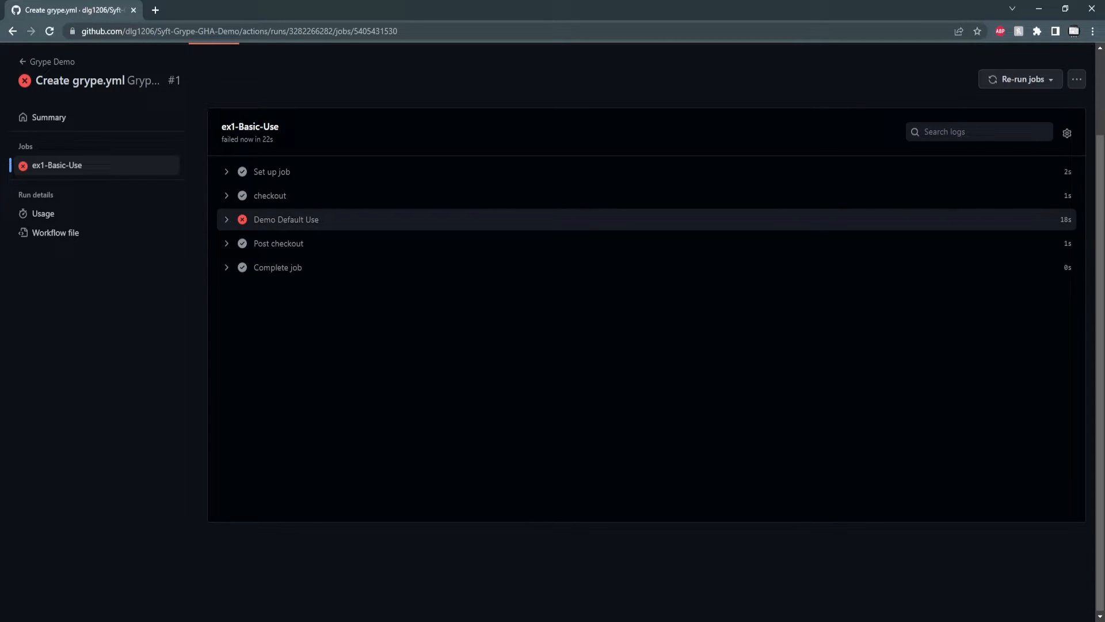
# - Expand the failed Demo Default Use step log in the ex1-Basic-Use job
pyautogui.click(286, 219)
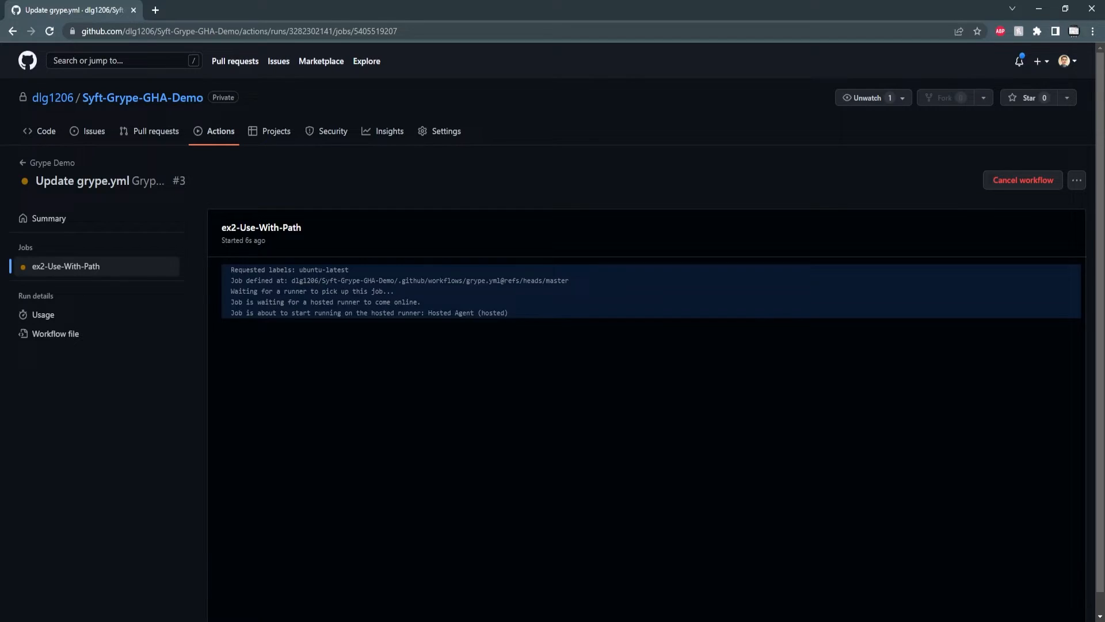
# - Scroll run #3's summary and annotations showing medium-or-higher vulnerabilities
pyautogui.scroll(-3)
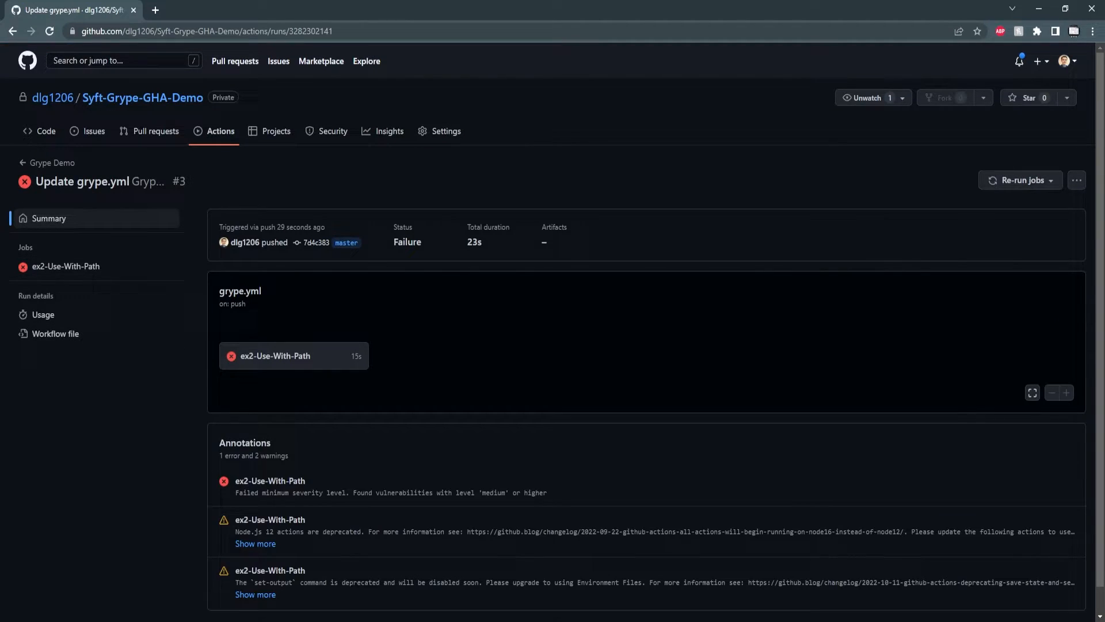
pyautogui.scroll(-3)
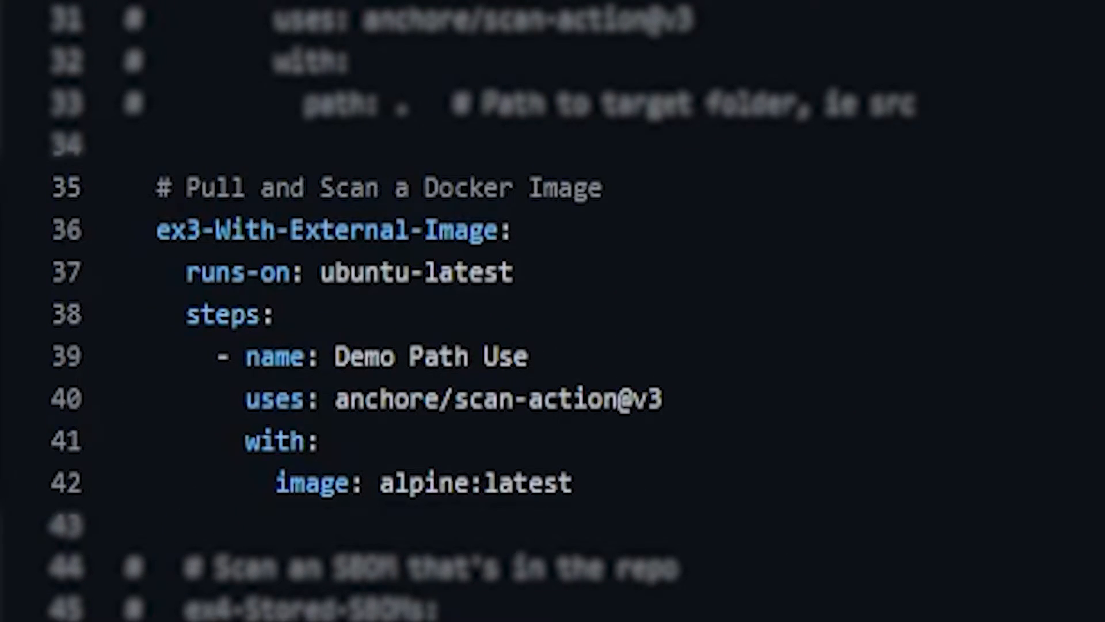
# - Swap the ex3-With-External-Image job for ex4-Stored-SBOMs scanning Syft, SPDX and CycloneDX SBOMs
pyautogui.scroll(-3)
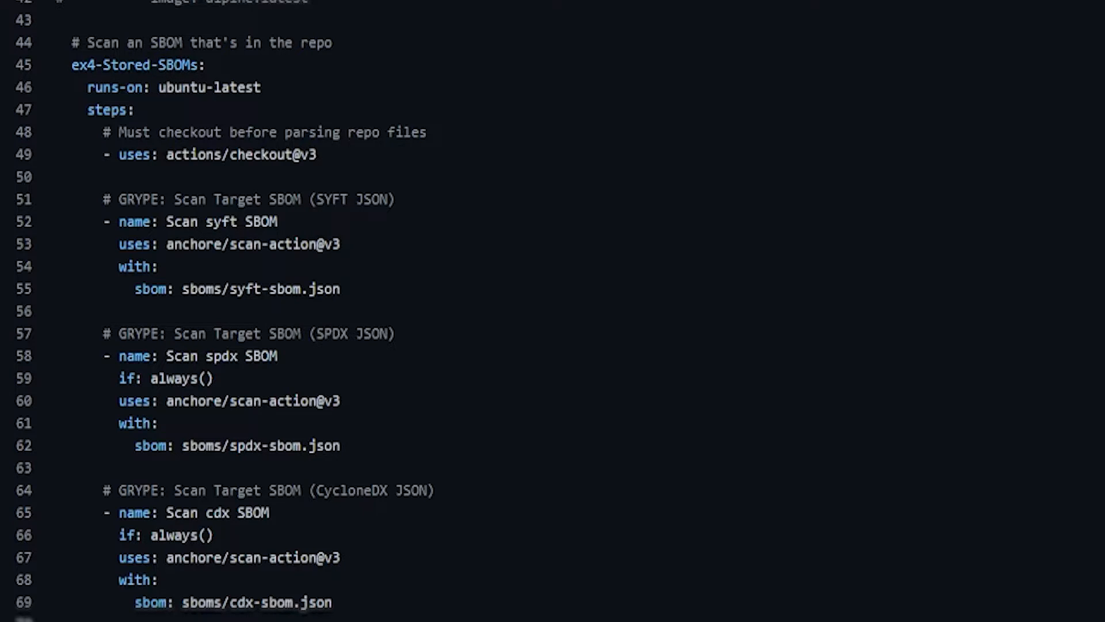
# - Commit grype.yml and watch run #5's ex4-Stored-SBOMs job scanning the Syft SBOM
pyautogui.moveTo(119, 267); pyautogui.dragTo(344, 289)
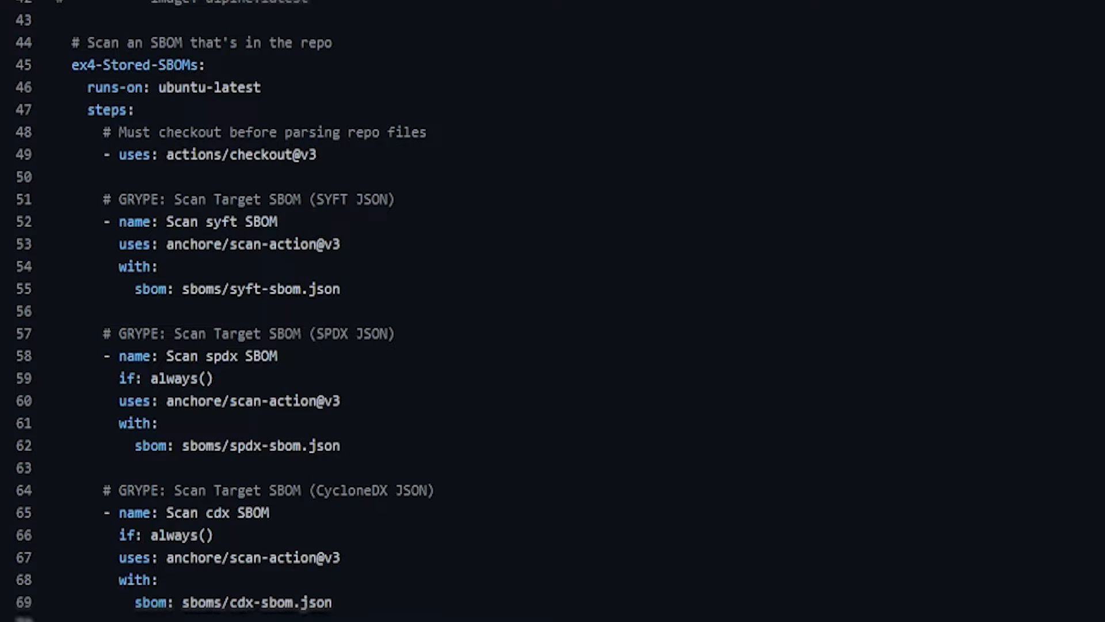
pyautogui.doubleClick(167, 378)
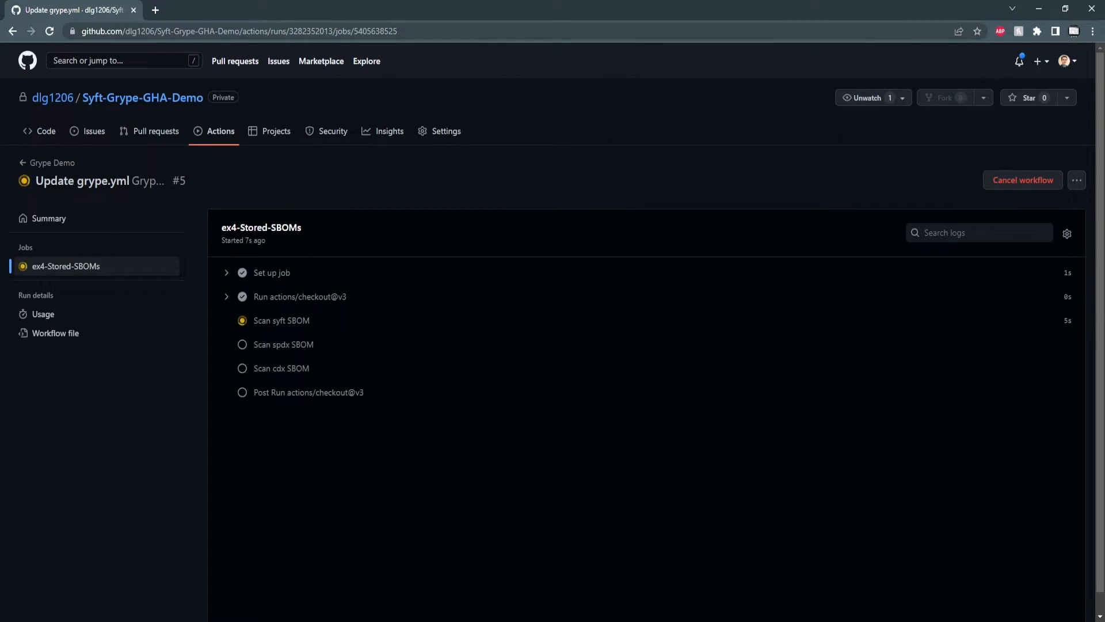
# - Replace ex4 with ex5-Config-Failure using severity-cutoff "low" and fail-build false
pyautogui.scroll(-3)
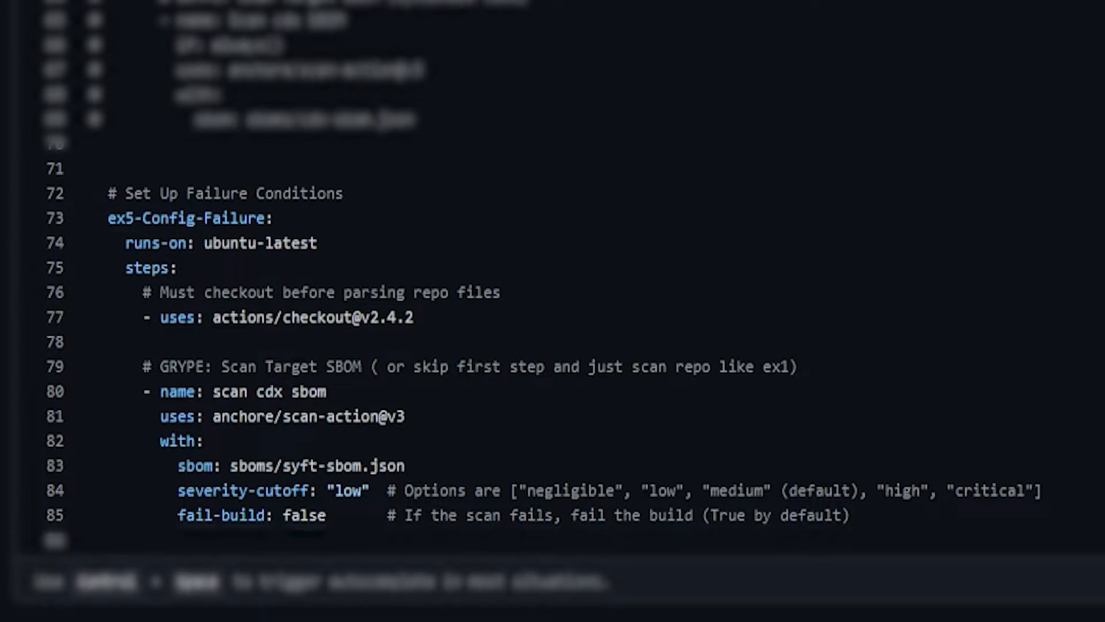
# - Commit the grype.yml change and view run #6's passing ex5-Config-Failure job
pyautogui.scroll(-3)
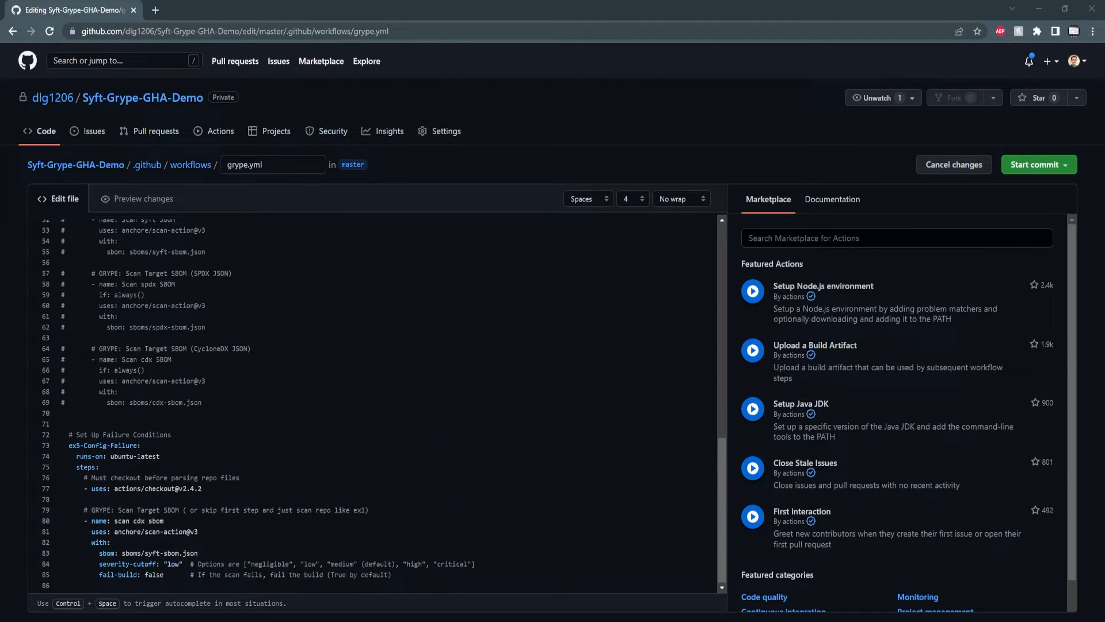
pyautogui.click(1037, 164)
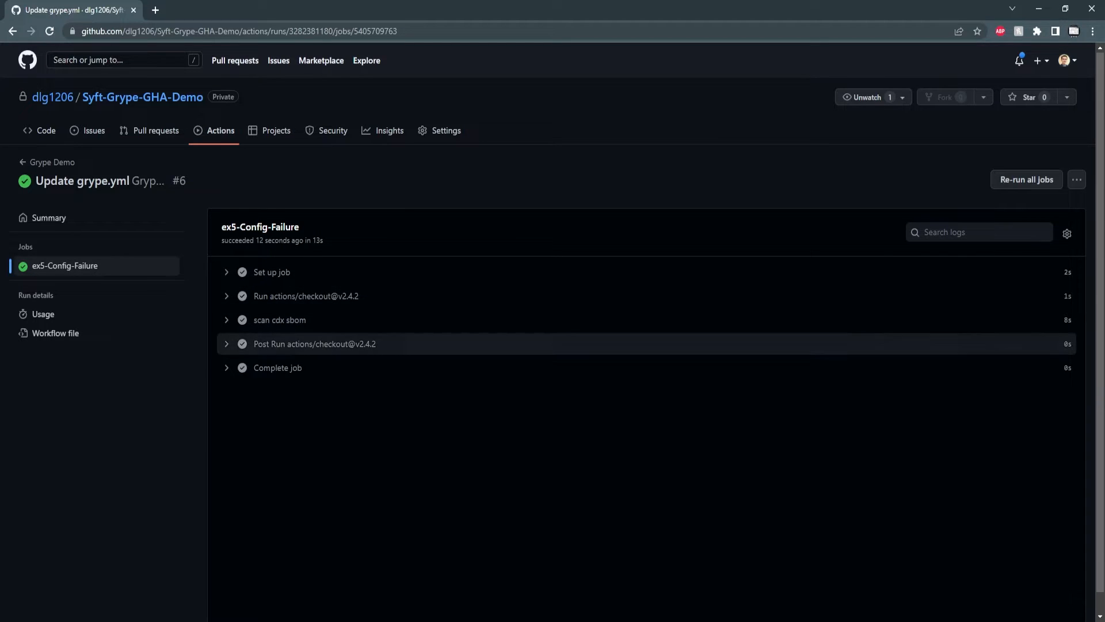
# - Read run #6's low-severity warning in the cdx SBOM scan log and reopen grype.yml
pyautogui.click(280, 319)
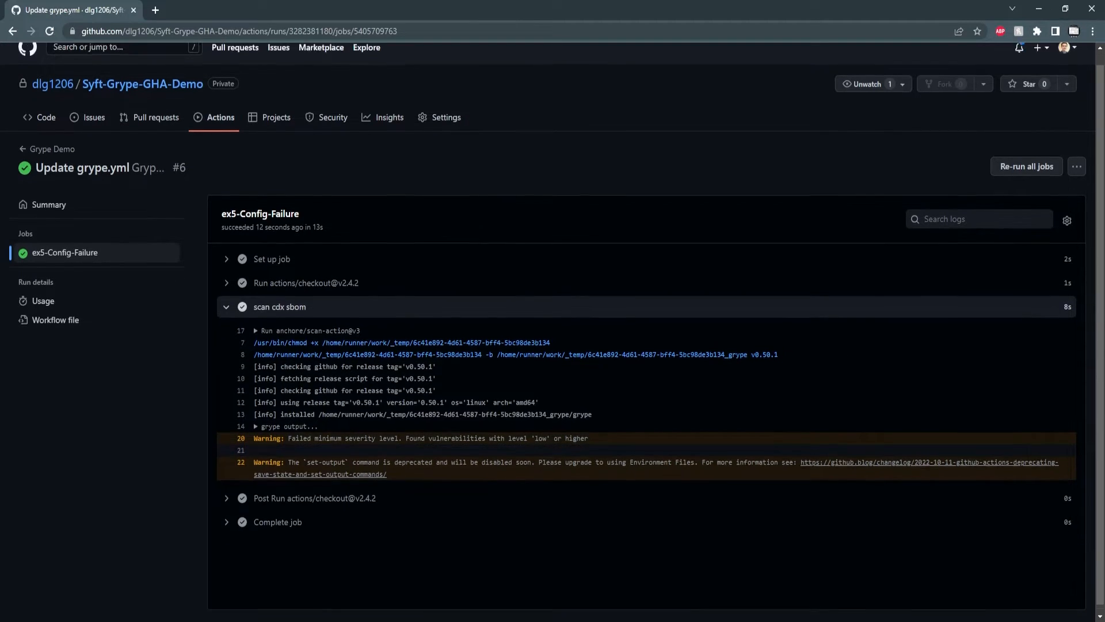
pyautogui.scroll(-3)
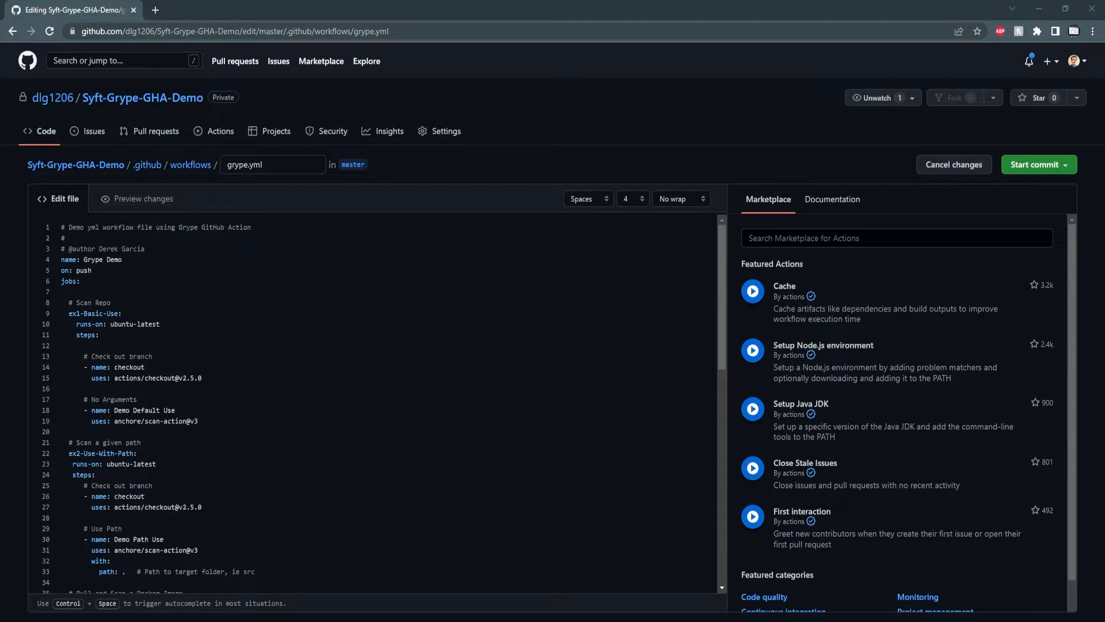
# - Uncomment all five grype.yml jobs, commit, and review run #7's summary with ex3 and ex5 passing
pyautogui.click(1037, 164)
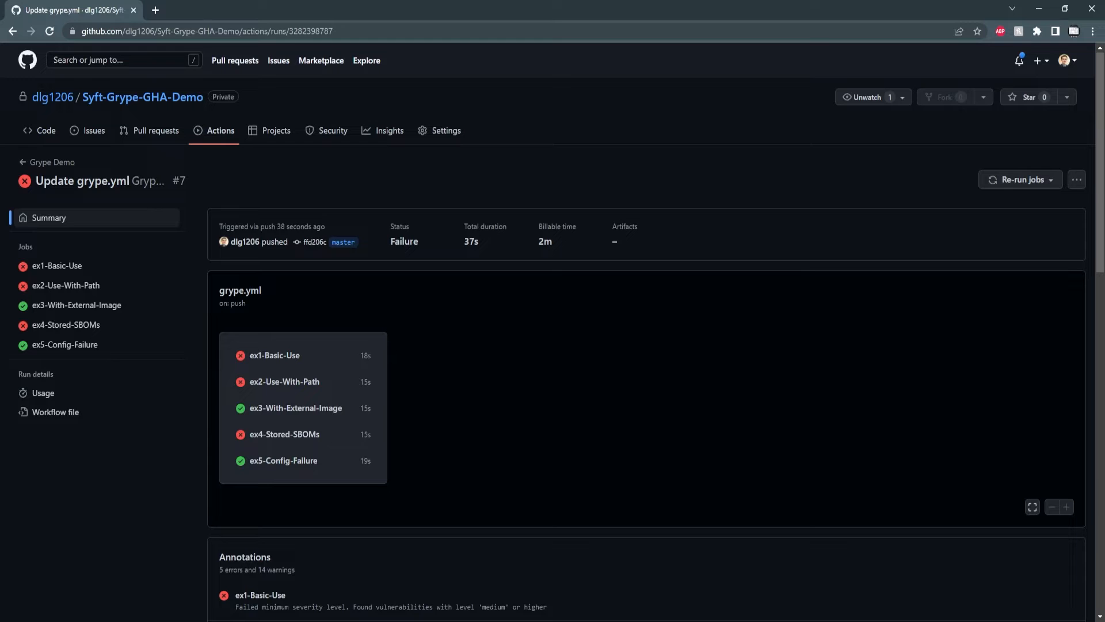
pyautogui.scroll(-3)
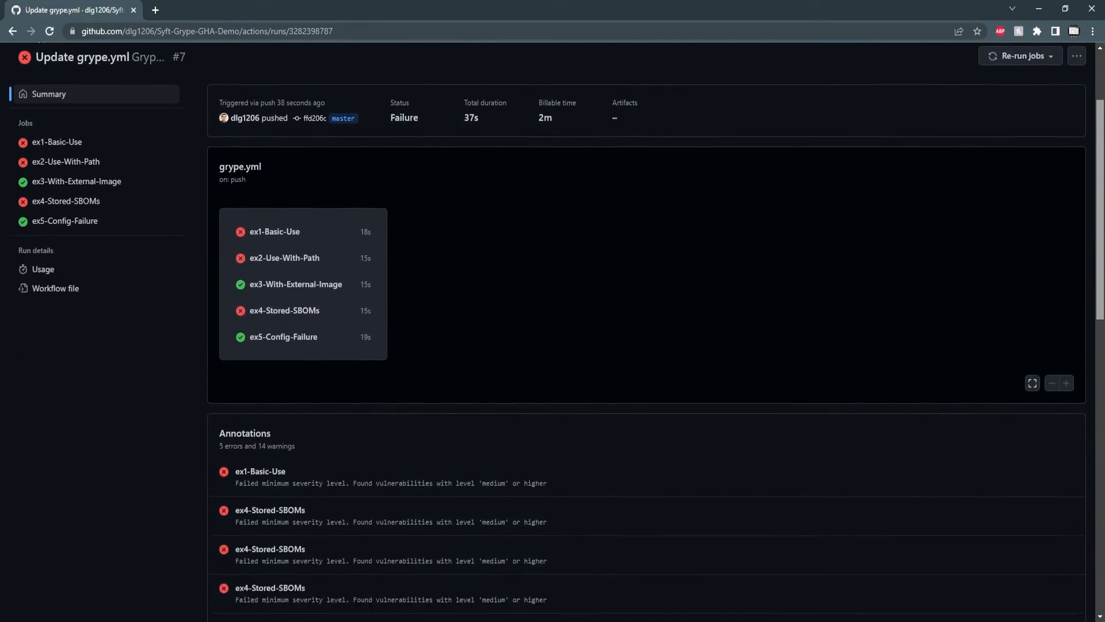
pyautogui.scroll(-3)
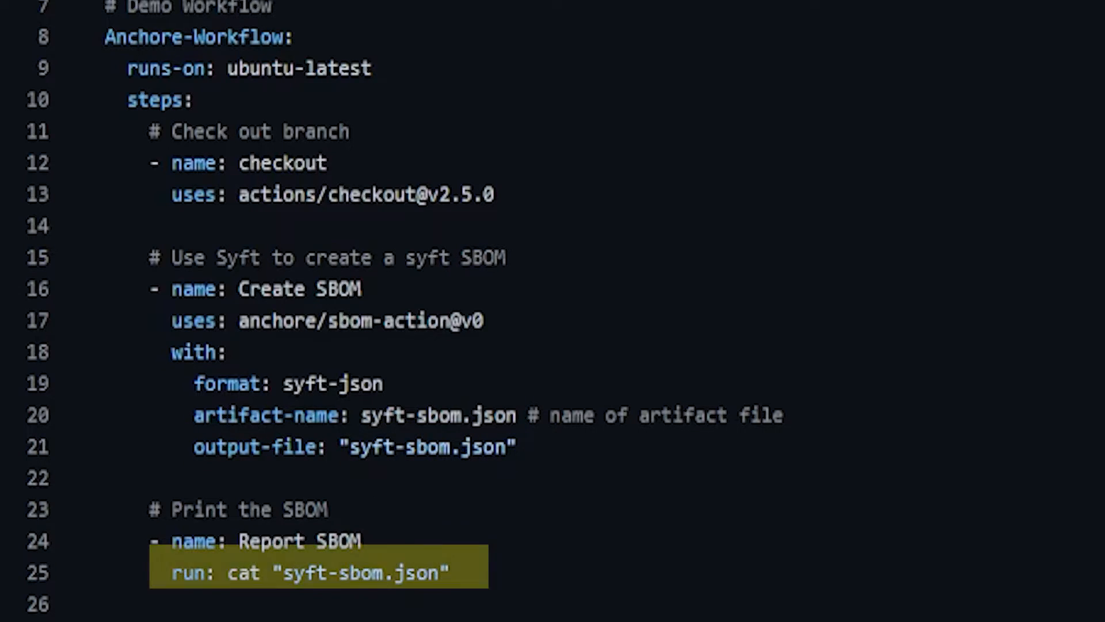
# - Write anchore-workflow.yml with checkout, sbom-action, SBOM cat, scan-action and SARIF report cat steps
pyautogui.scroll(-3)
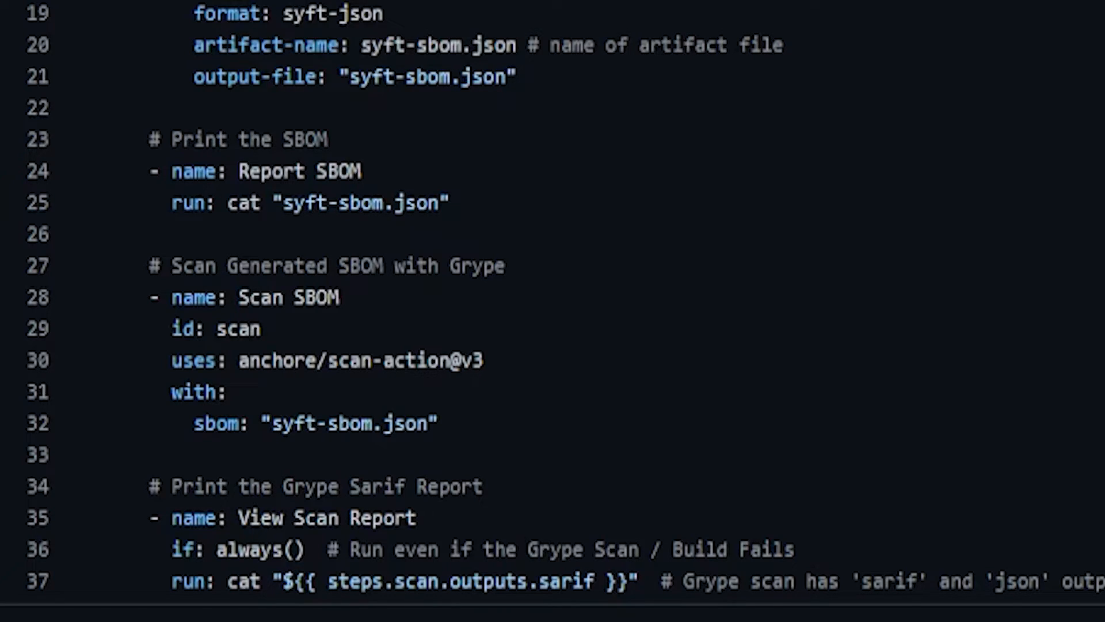
pyautogui.doubleClick(236, 549)
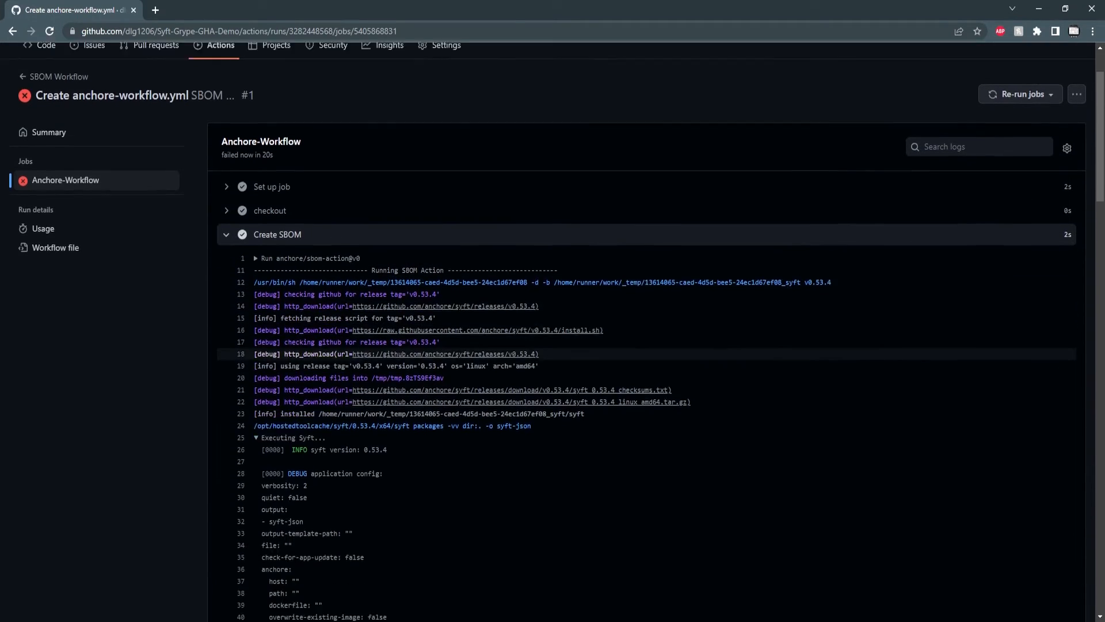
# - Inspect the Create SBOM log's syft-sbom.json artifact path and show the Report SBOM output
pyautogui.scroll(-3)
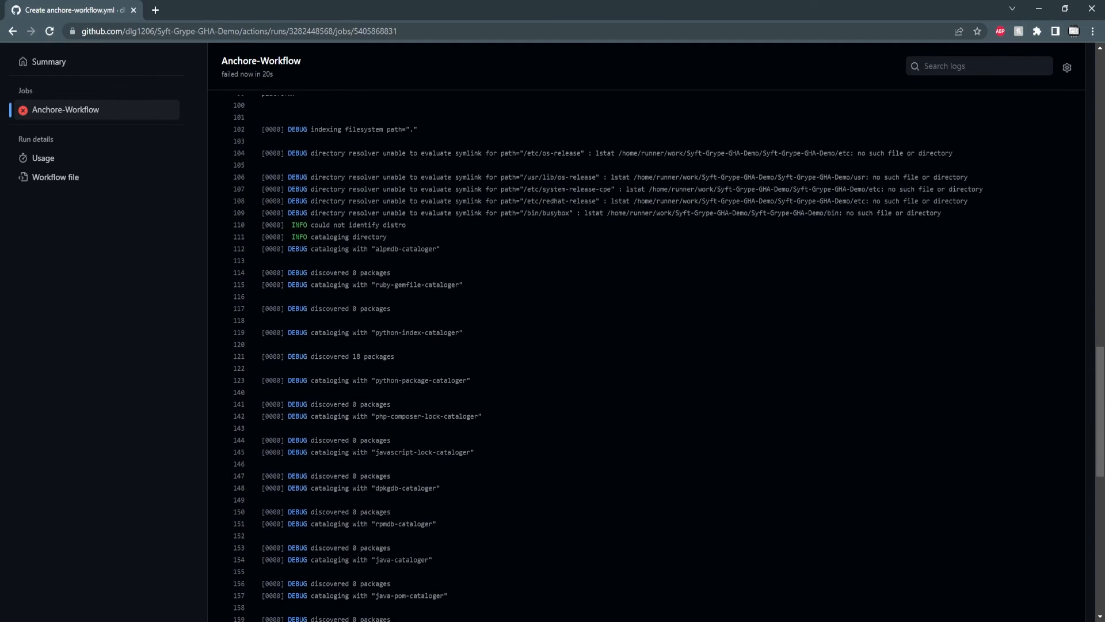
pyautogui.scroll(-3)
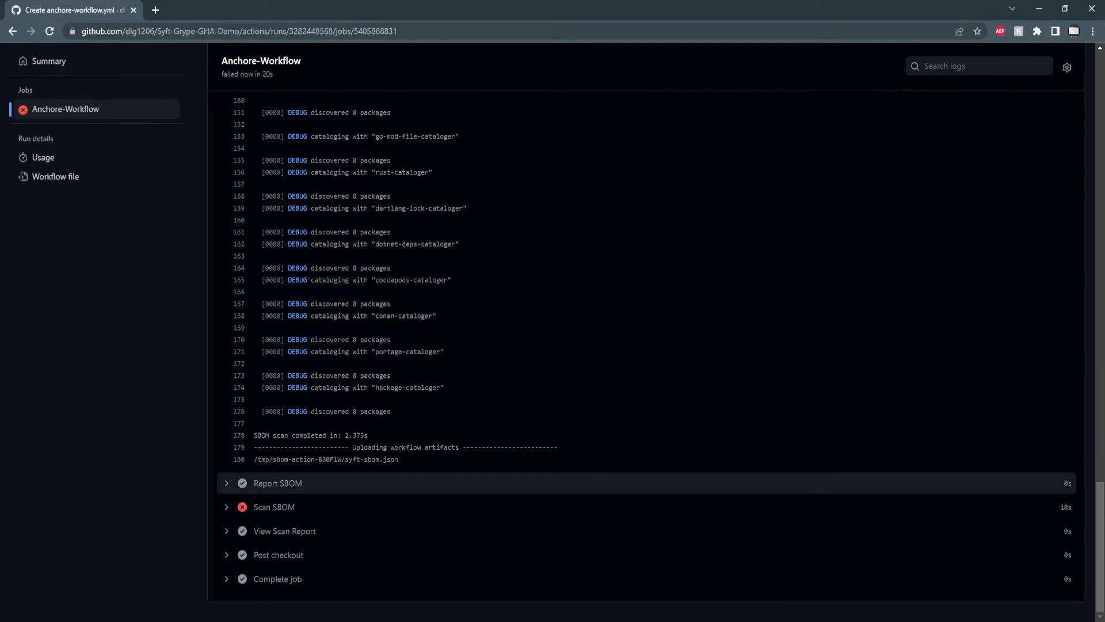
pyautogui.doubleClick(326, 458)
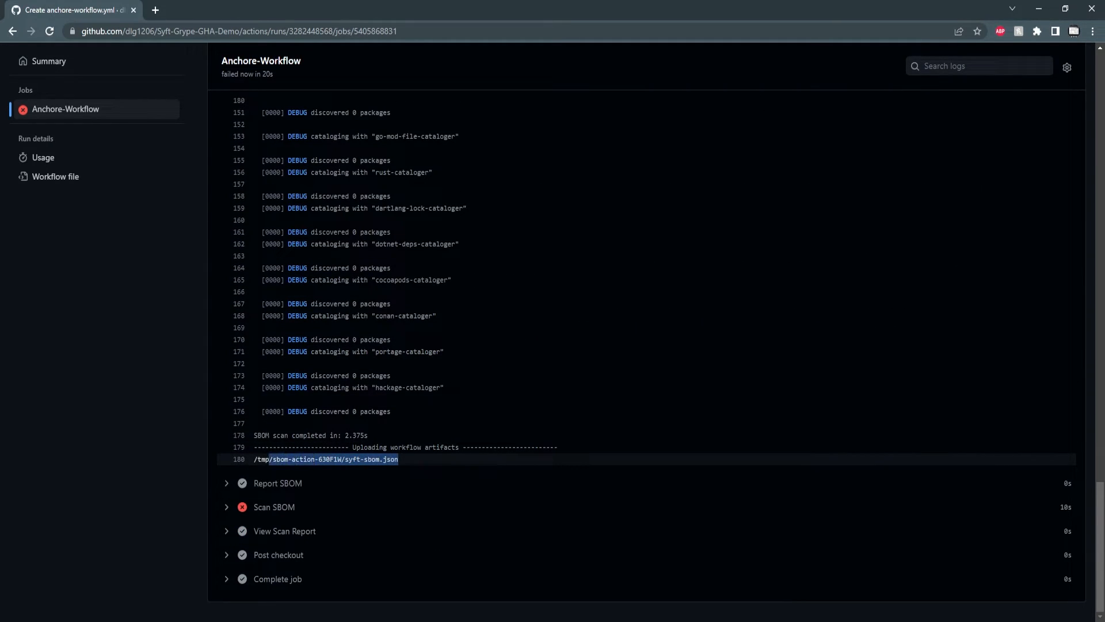
pyautogui.click(278, 483)
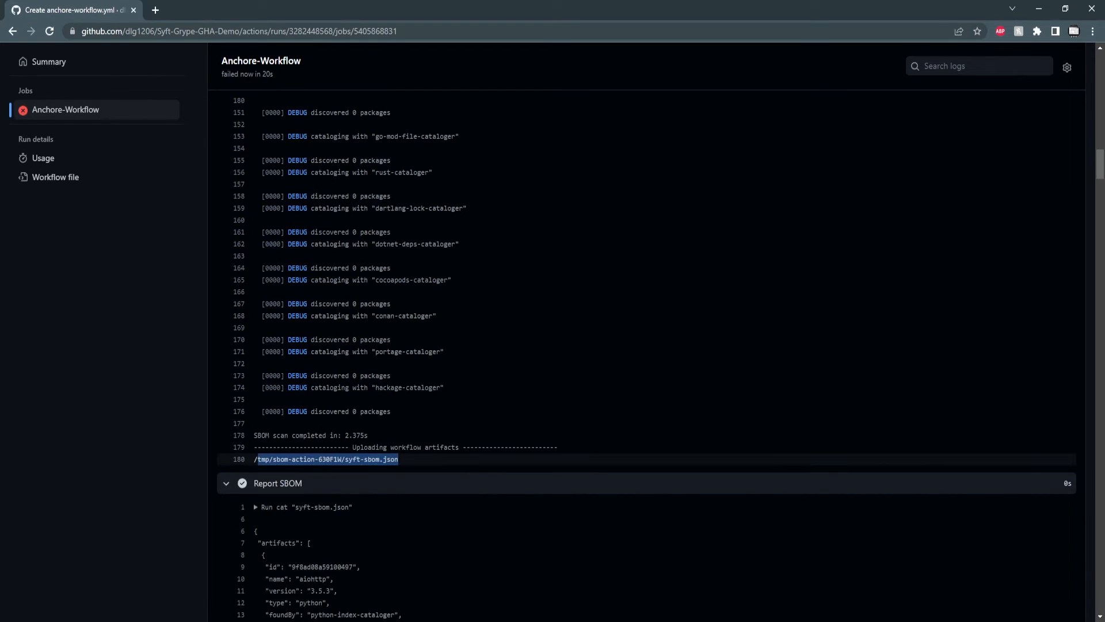
# - Review the medium-severity Scan SBOM failure and expand the View Scan Report output
pyautogui.scroll(-3)
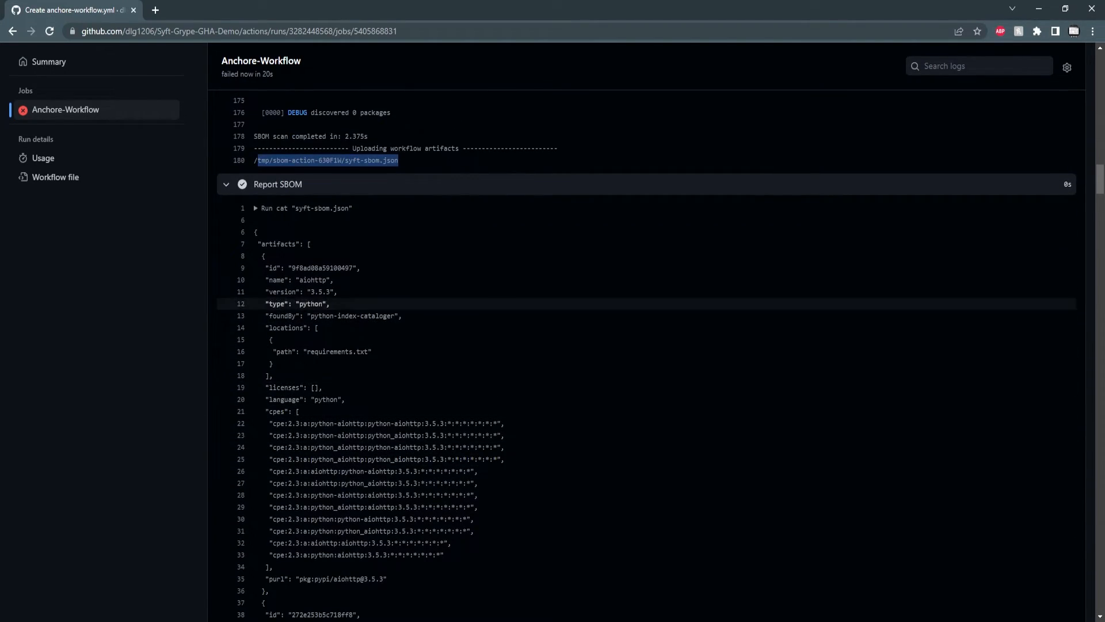
pyautogui.scroll(-3)
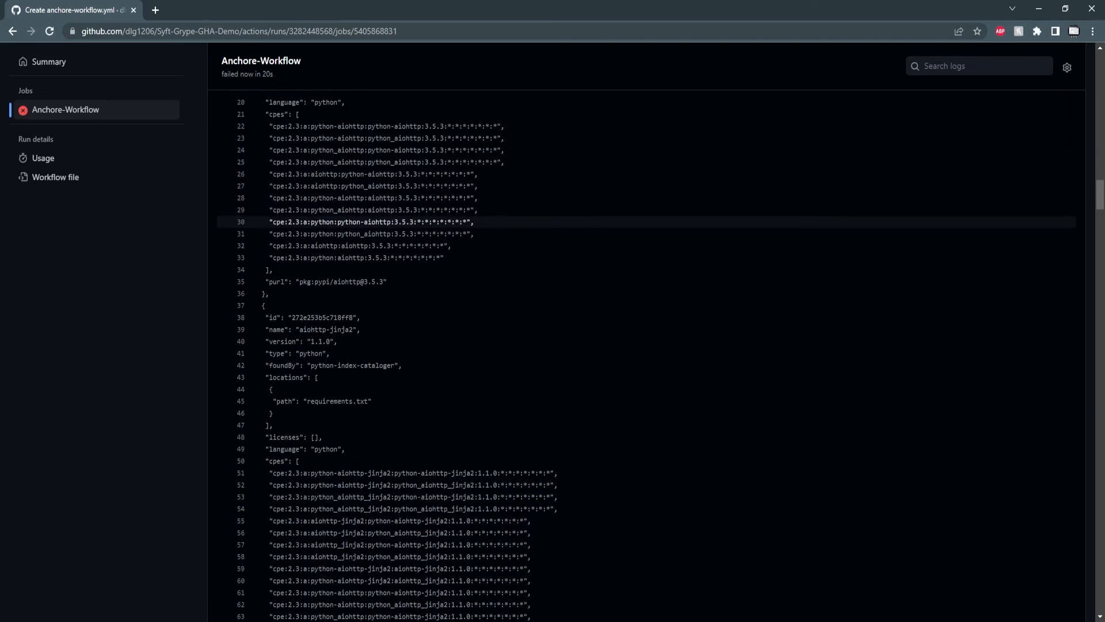
pyautogui.scroll(-3)
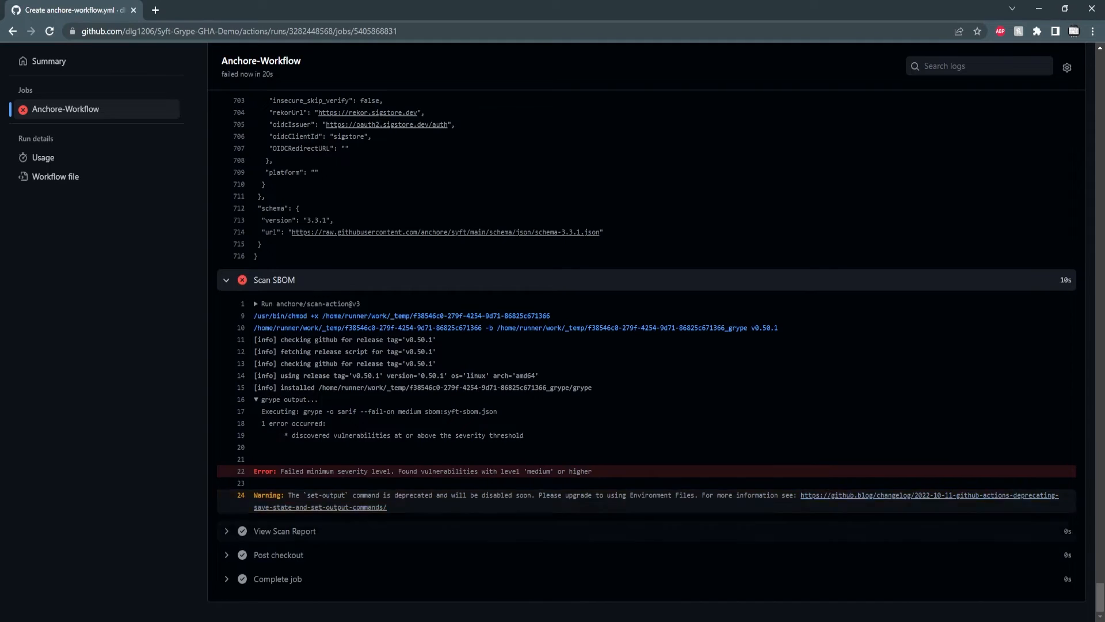
pyautogui.click(284, 531)
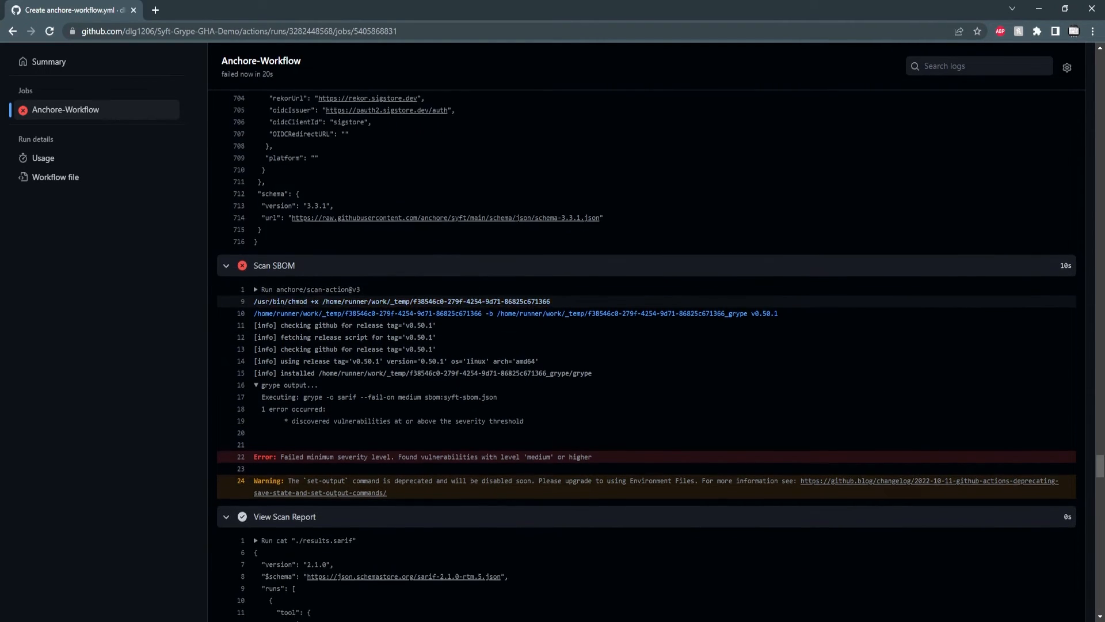